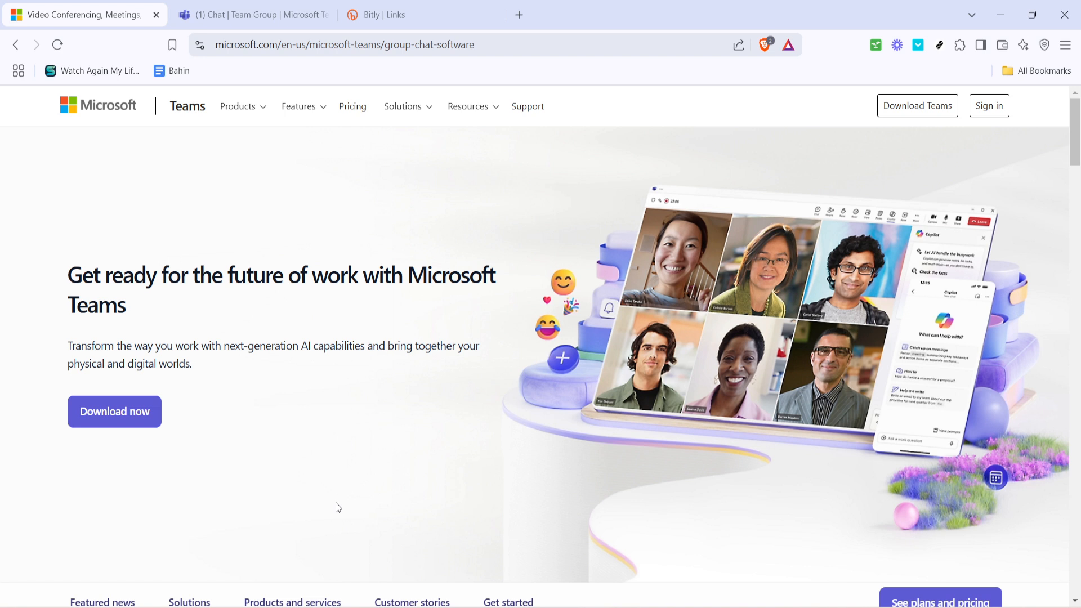
mouse_move(349, 498)
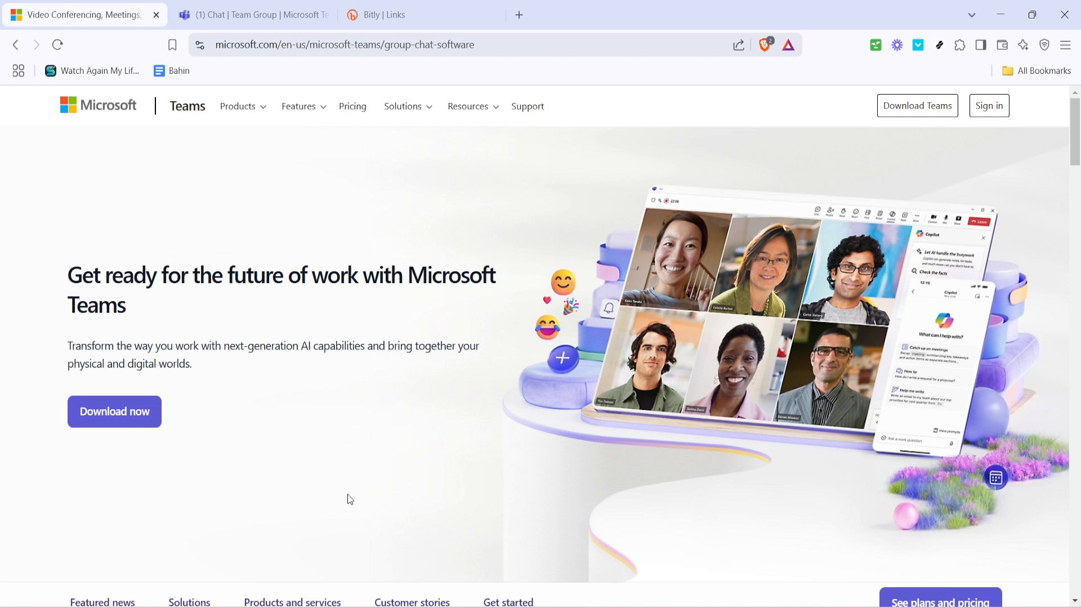
mouse_move(519, 434)
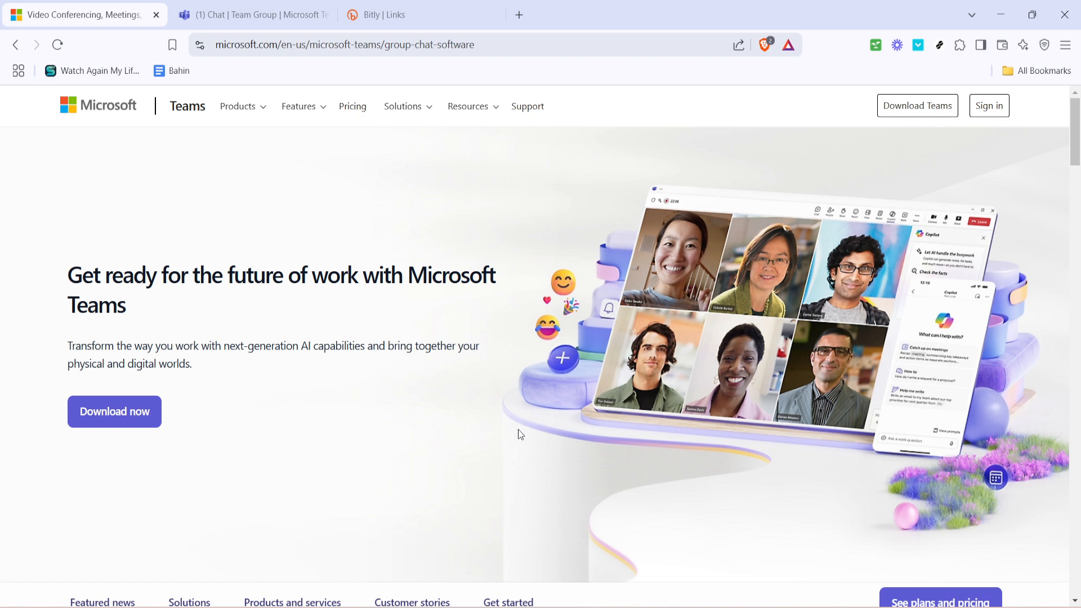
mouse_move(996, 115)
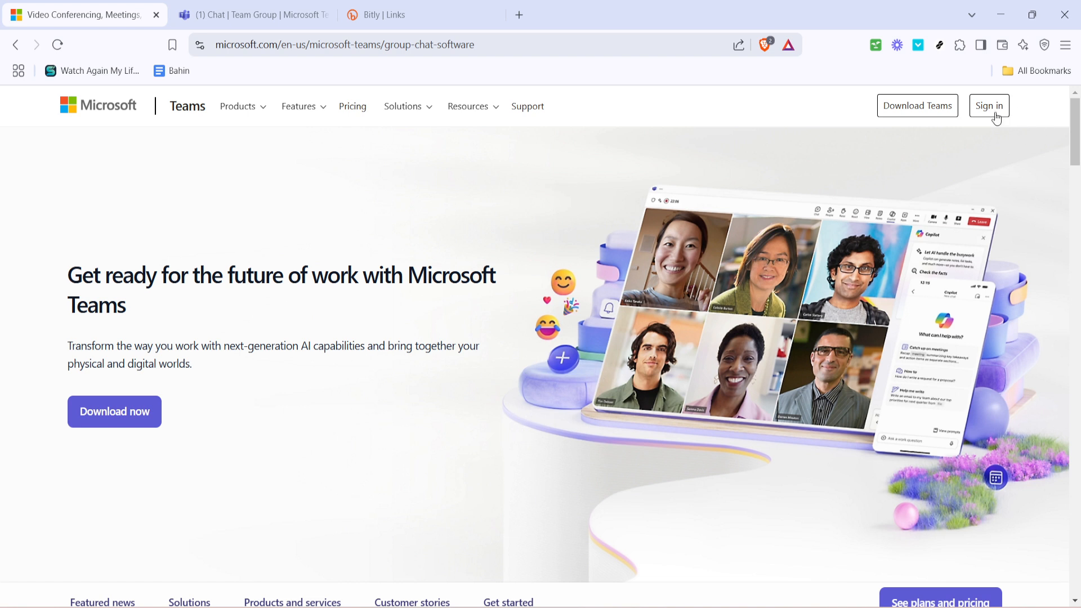
mouse_move(673, 285)
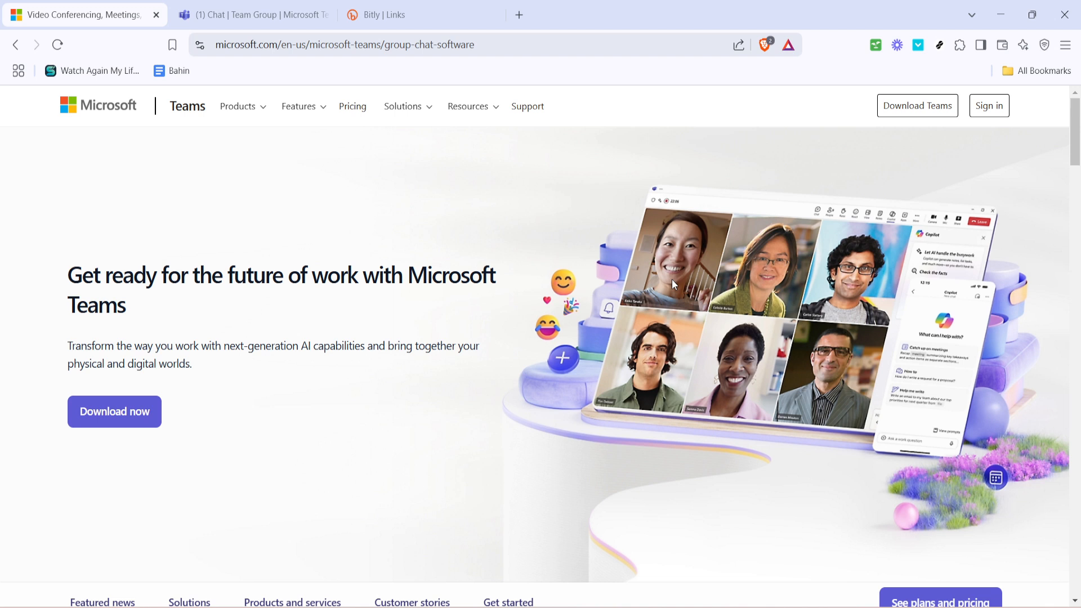
mouse_move(676, 272)
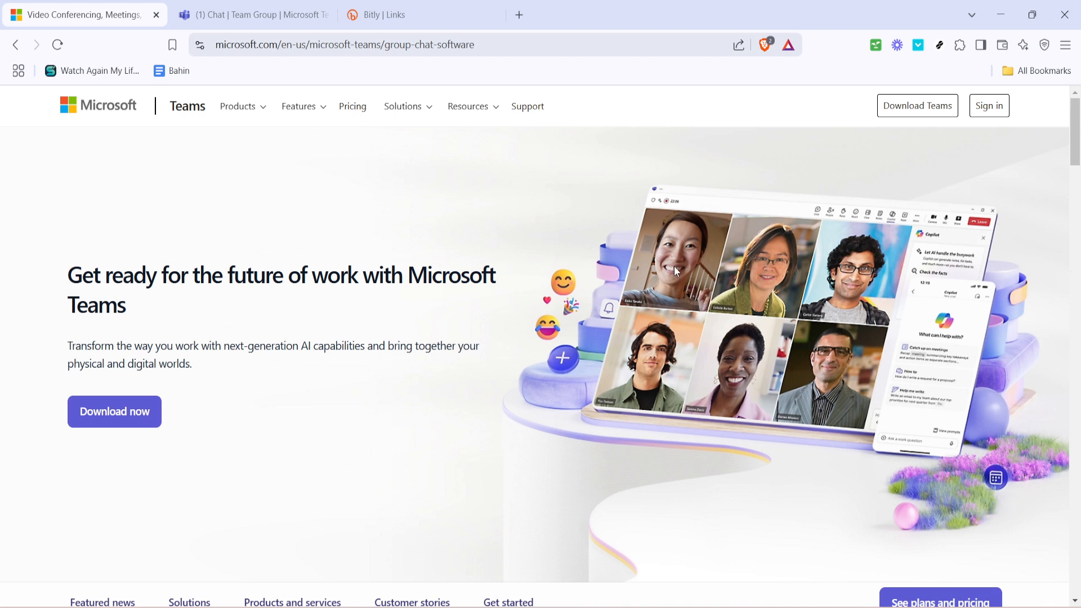
Switch to the Teams web app tab showing the Team Group chat's meeting history
left_click(251, 14)
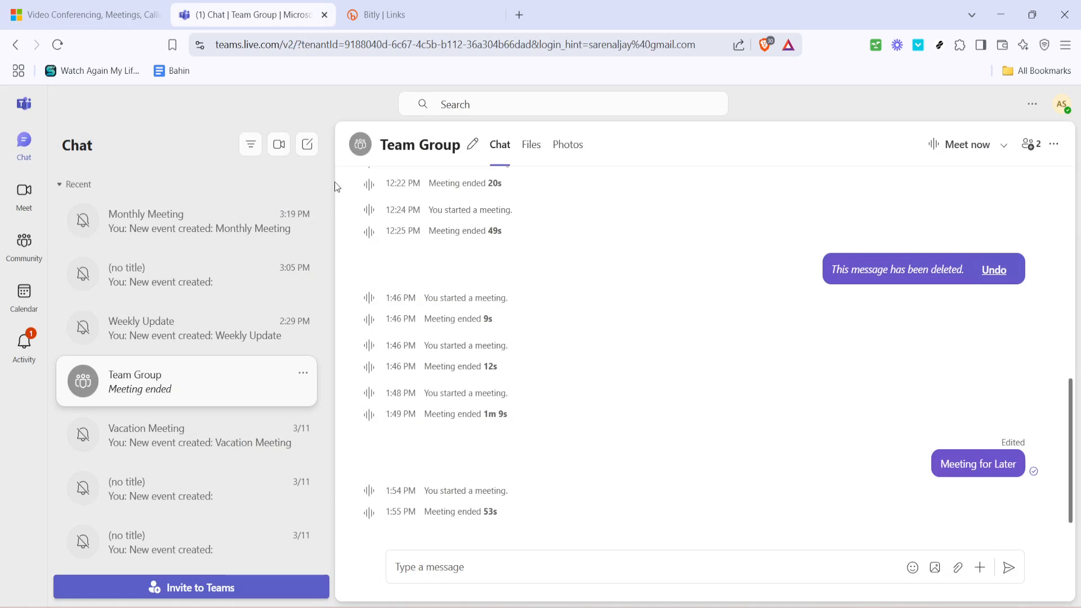
mouse_move(27, 306)
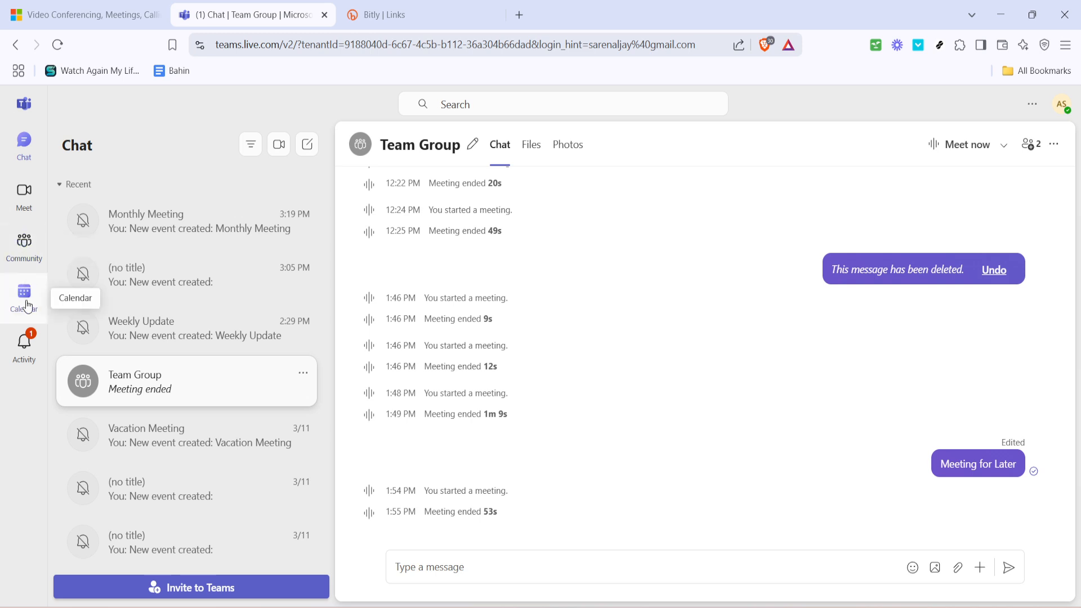
Copy the Monthly Meeting's join link from its Calendar event details
left_click(24, 294)
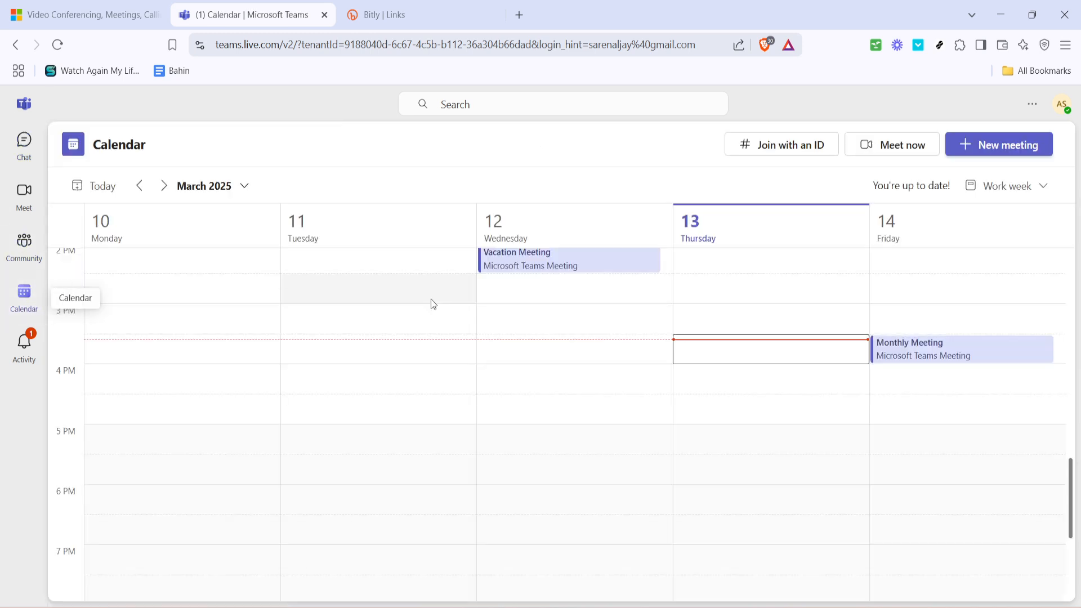
mouse_move(765, 365)
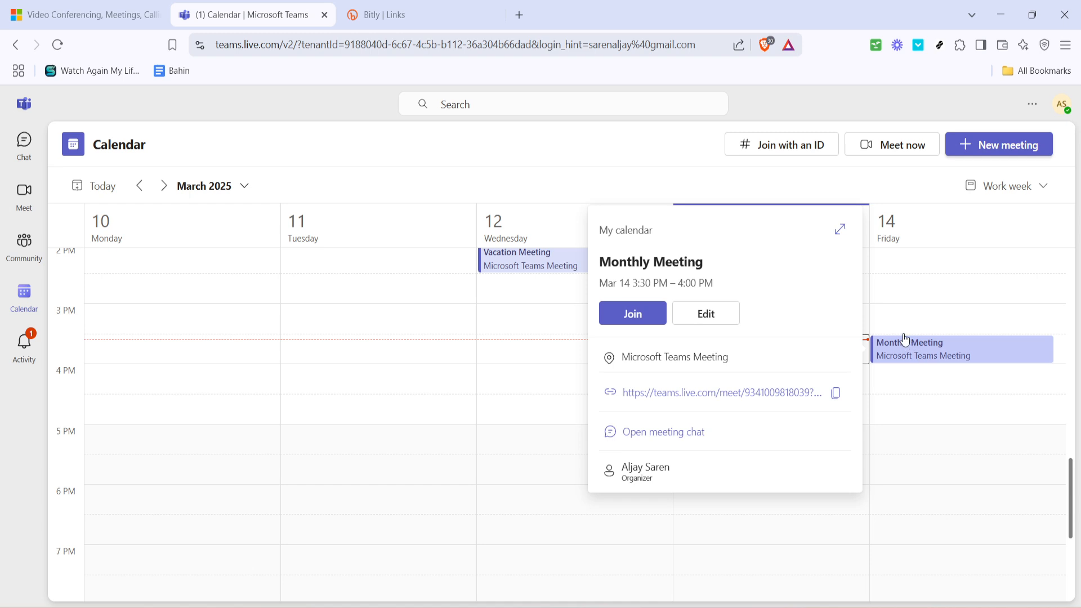
mouse_move(858, 307)
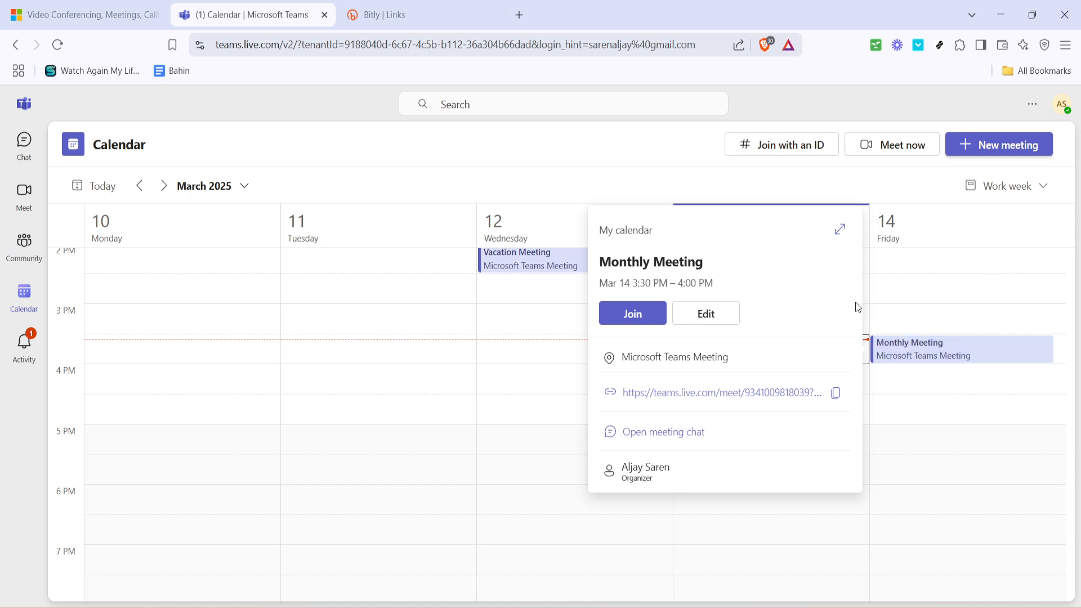
mouse_move(854, 310)
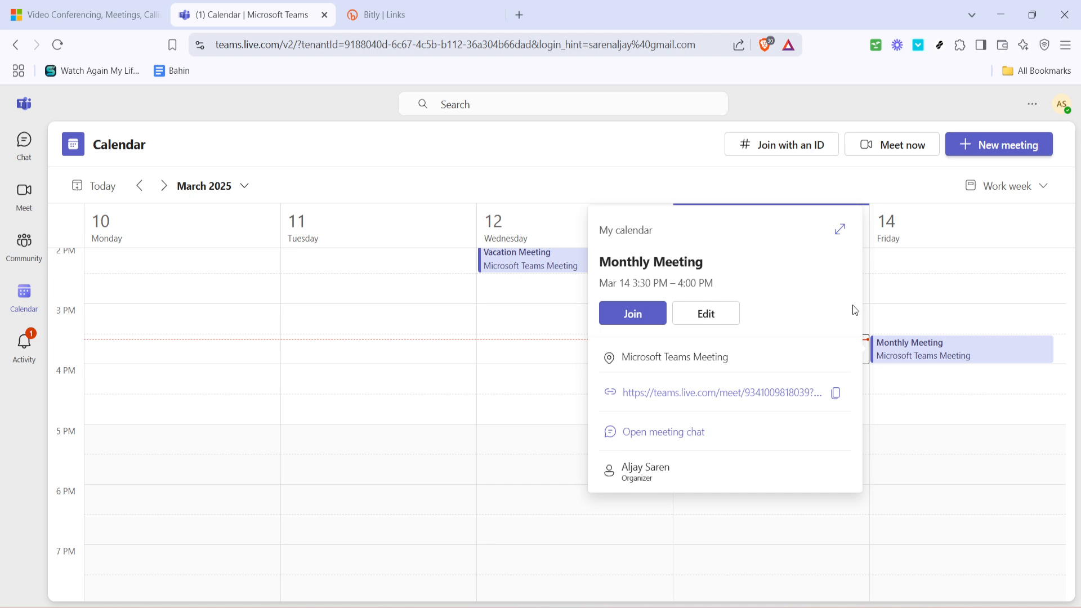
mouse_move(860, 357)
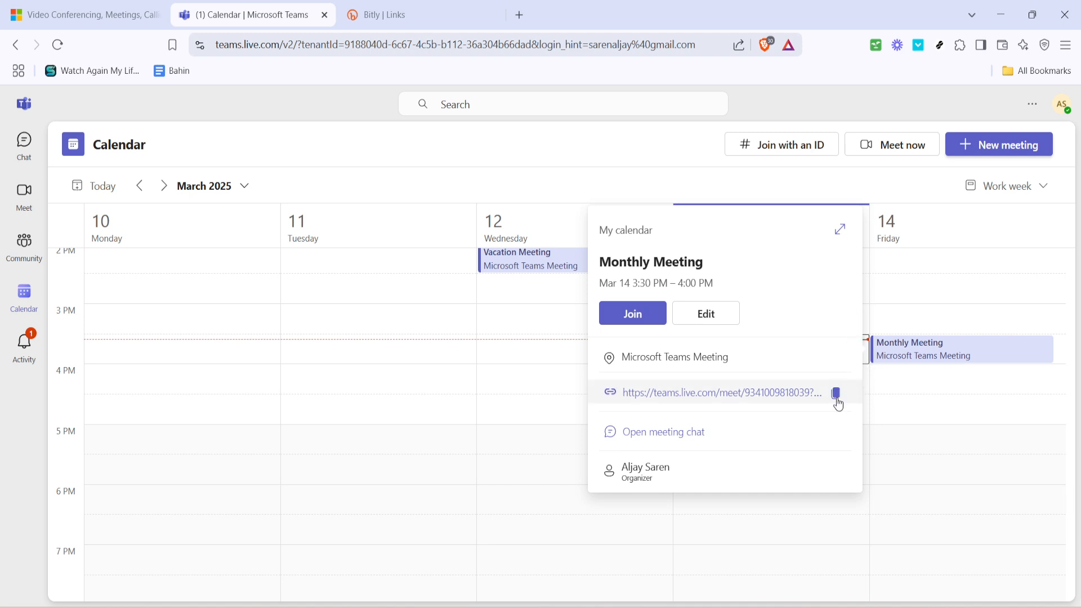
left_click(836, 393)
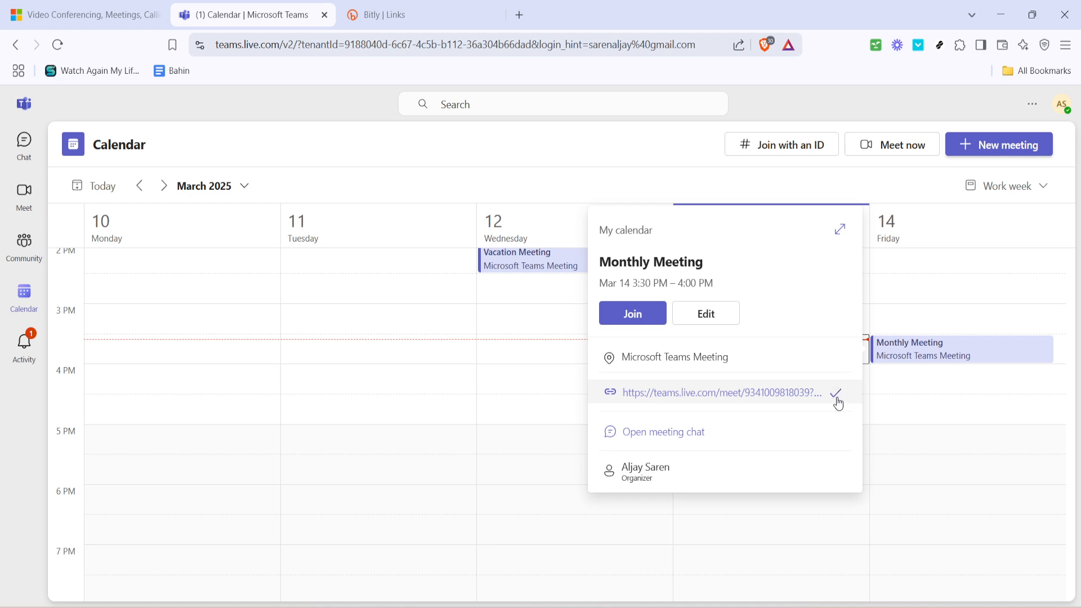
mouse_move(811, 395)
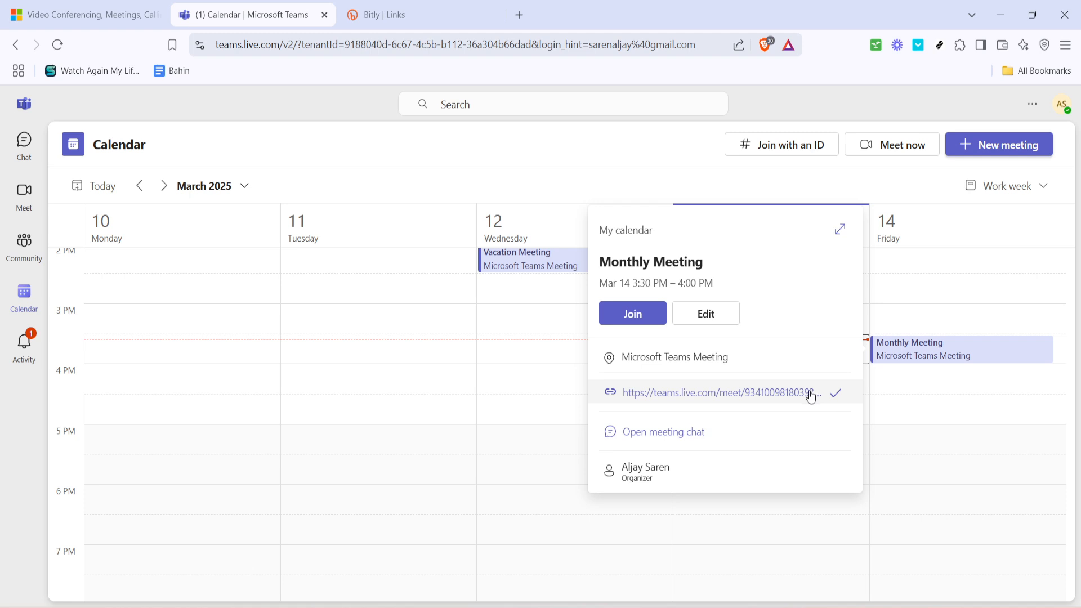
mouse_move(807, 397)
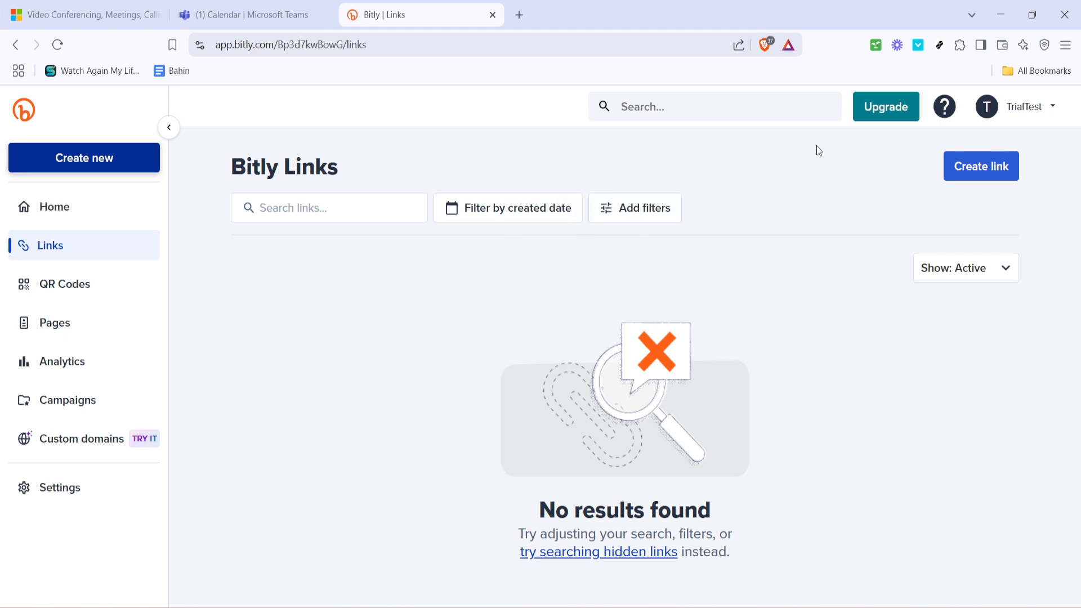
mouse_move(758, 226)
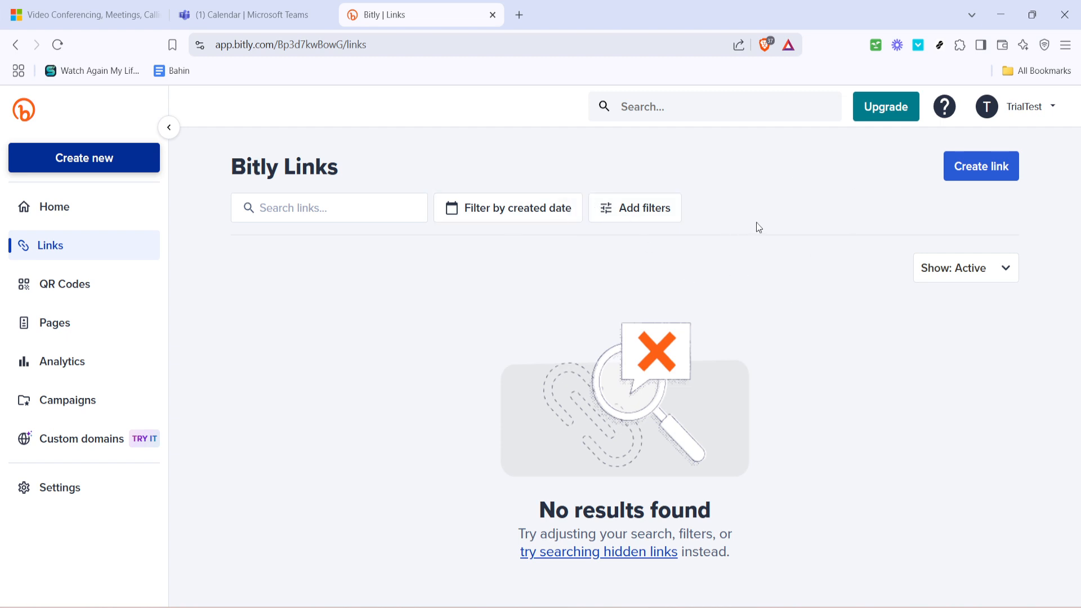
mouse_move(779, 217)
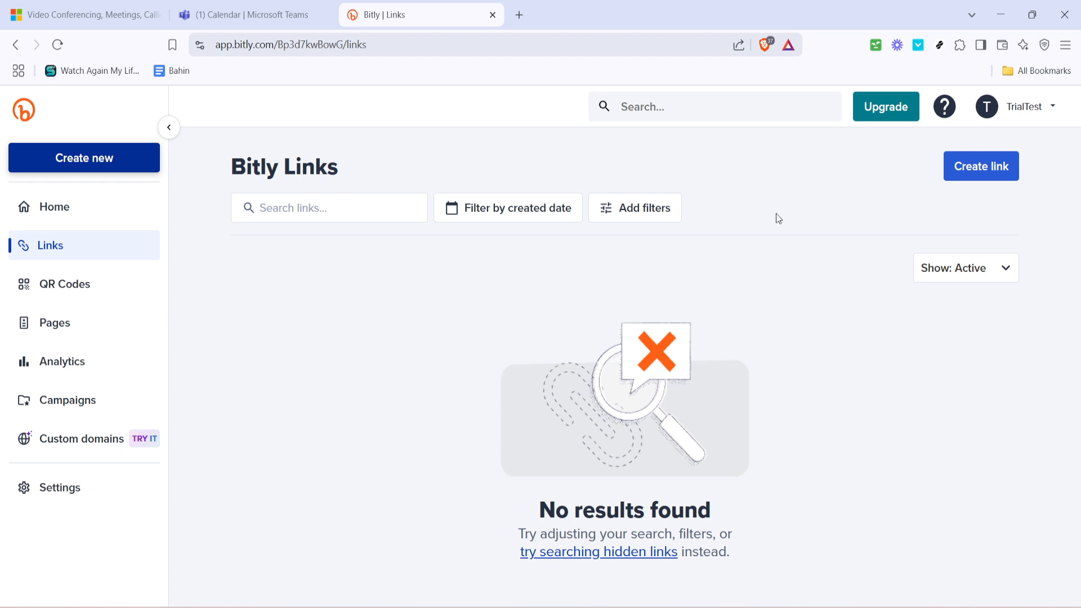
mouse_move(808, 210)
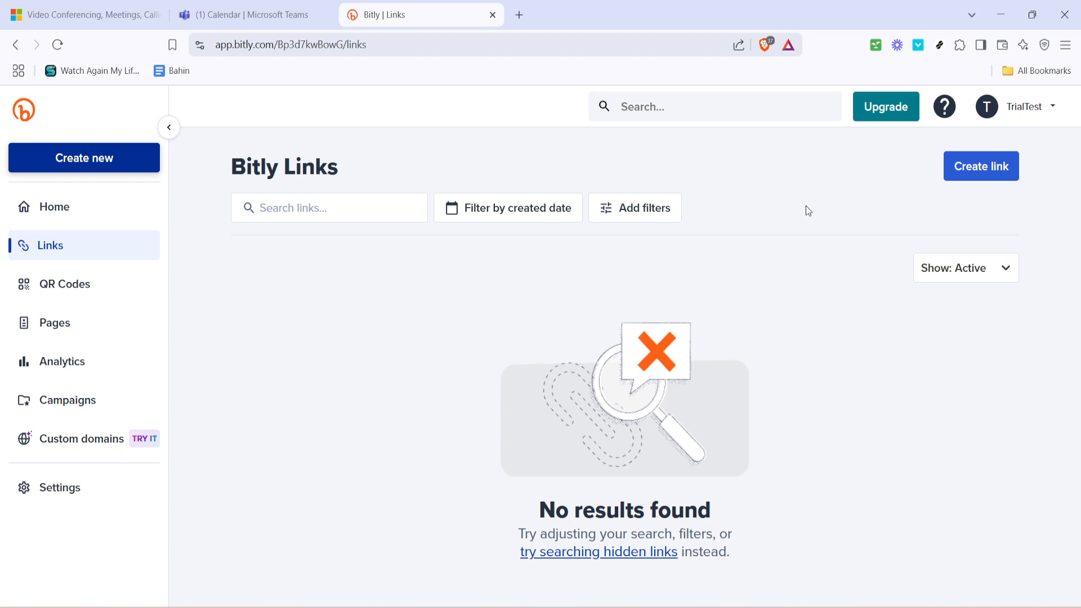
mouse_move(812, 210)
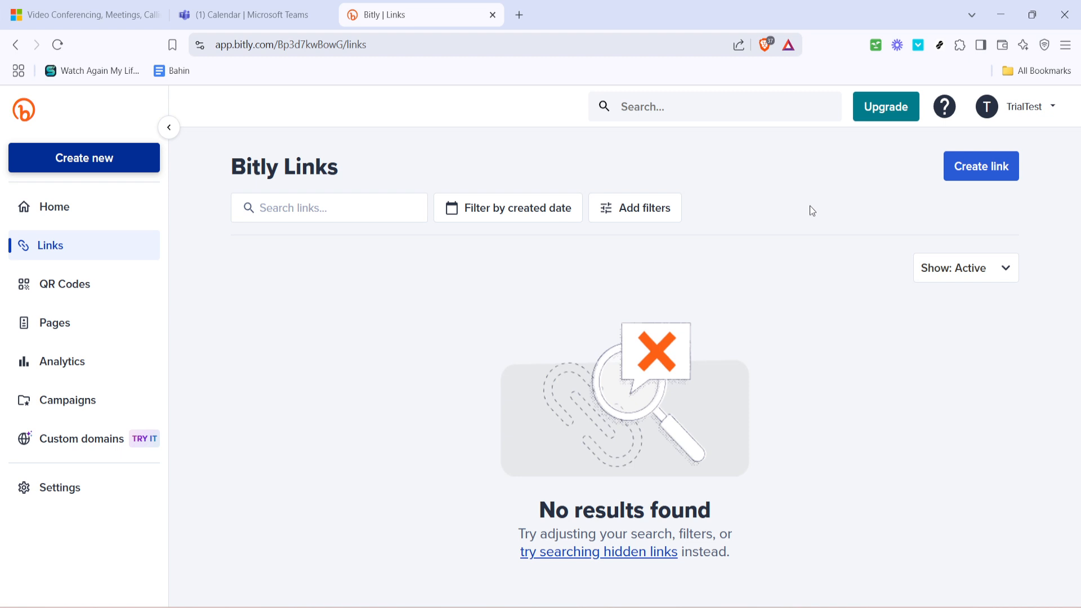
mouse_move(865, 205)
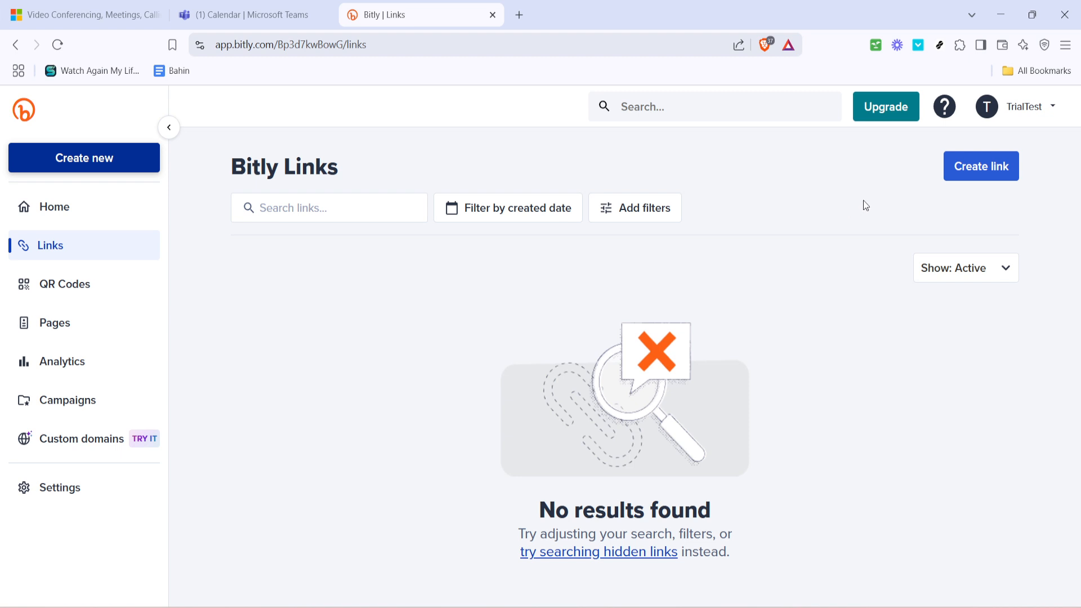
mouse_move(946, 193)
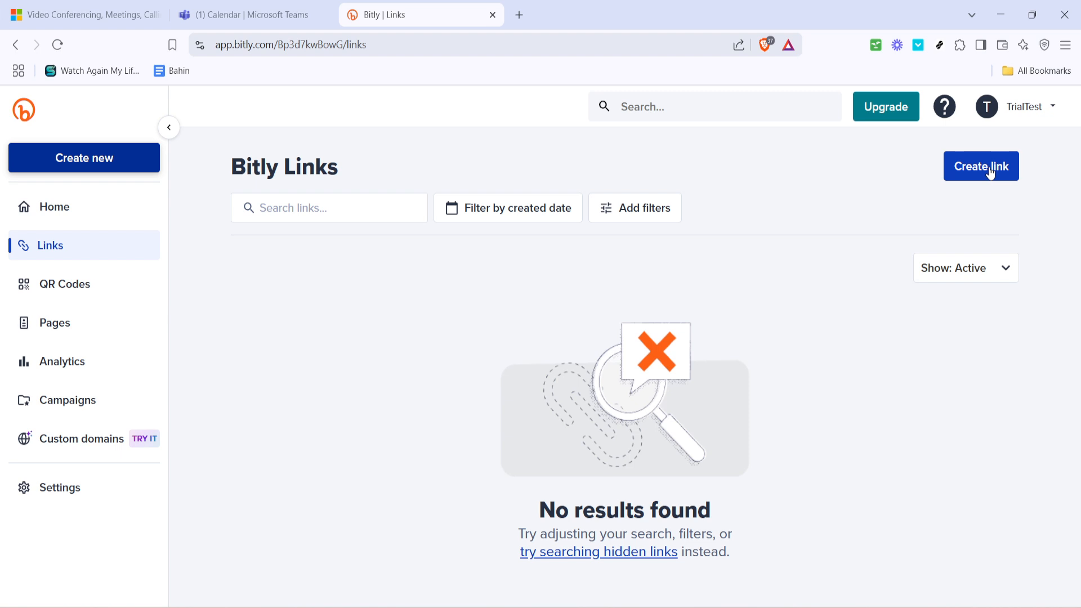
left_click(981, 166)
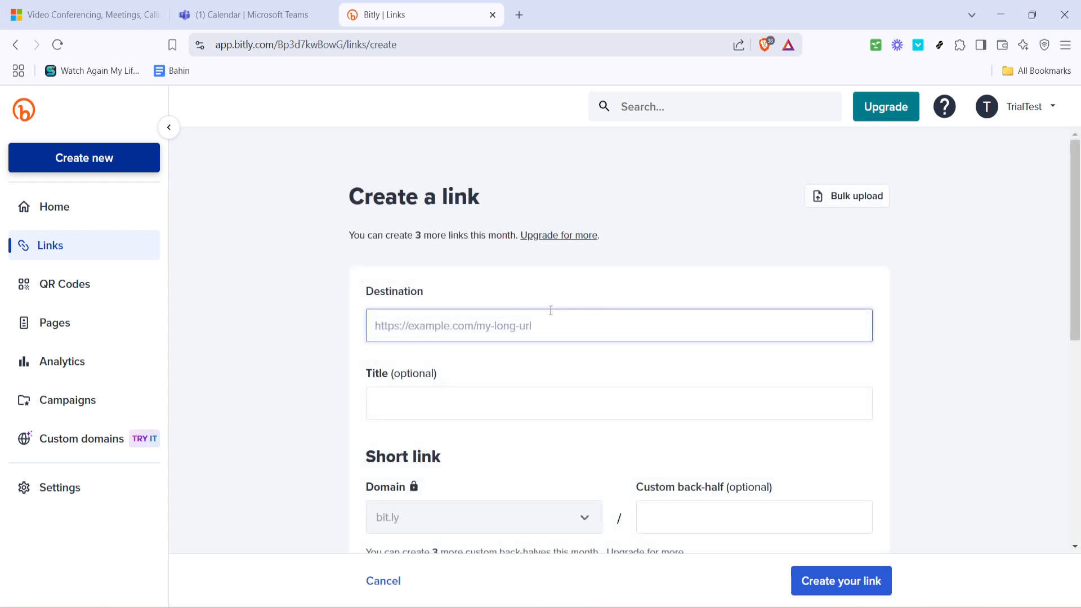
mouse_move(635, 272)
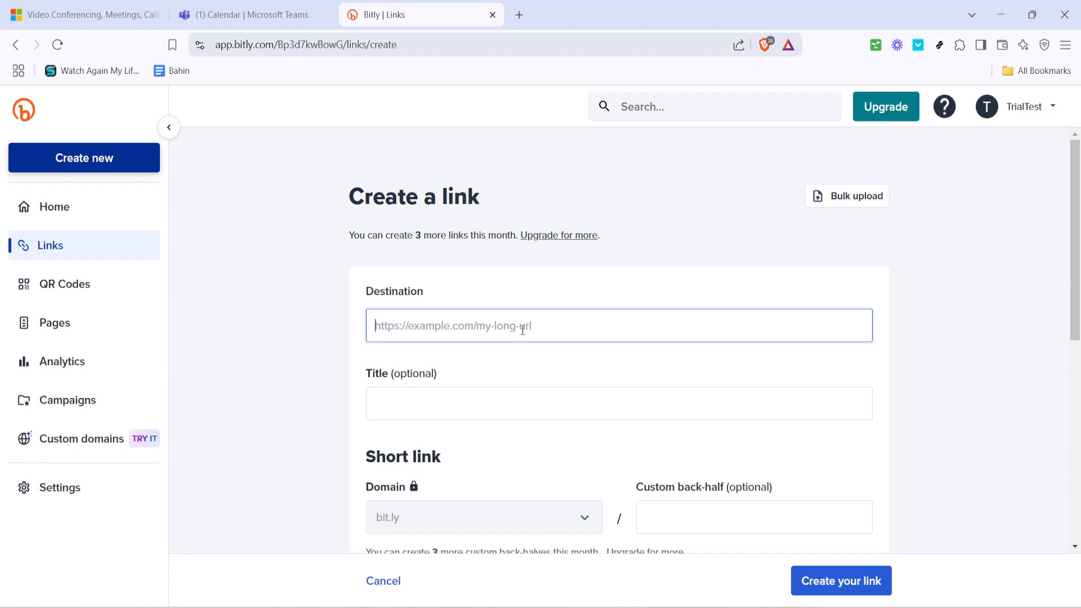
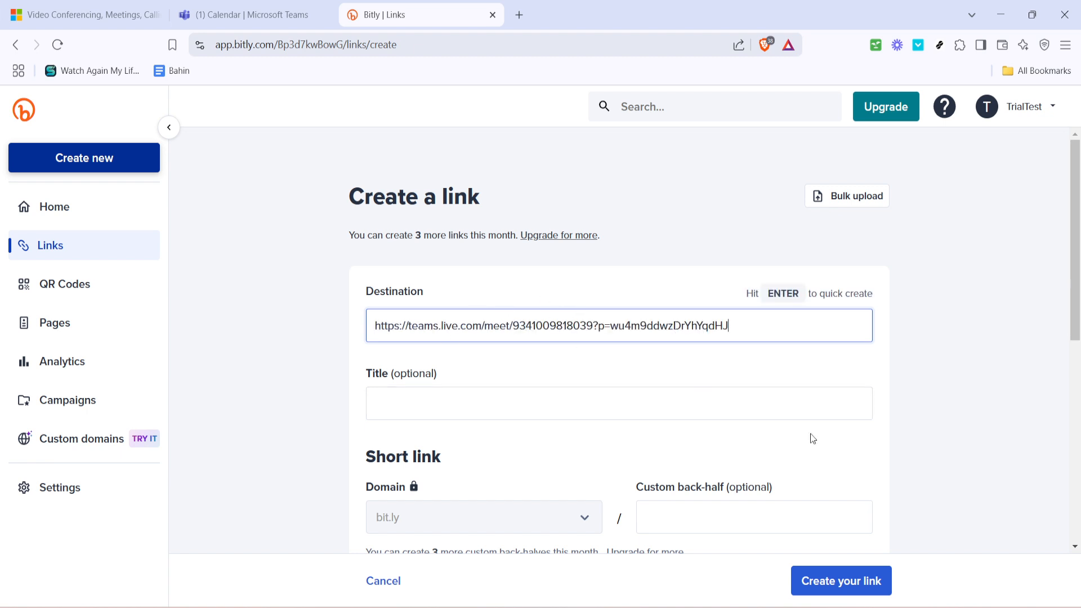
scroll("down", 3)
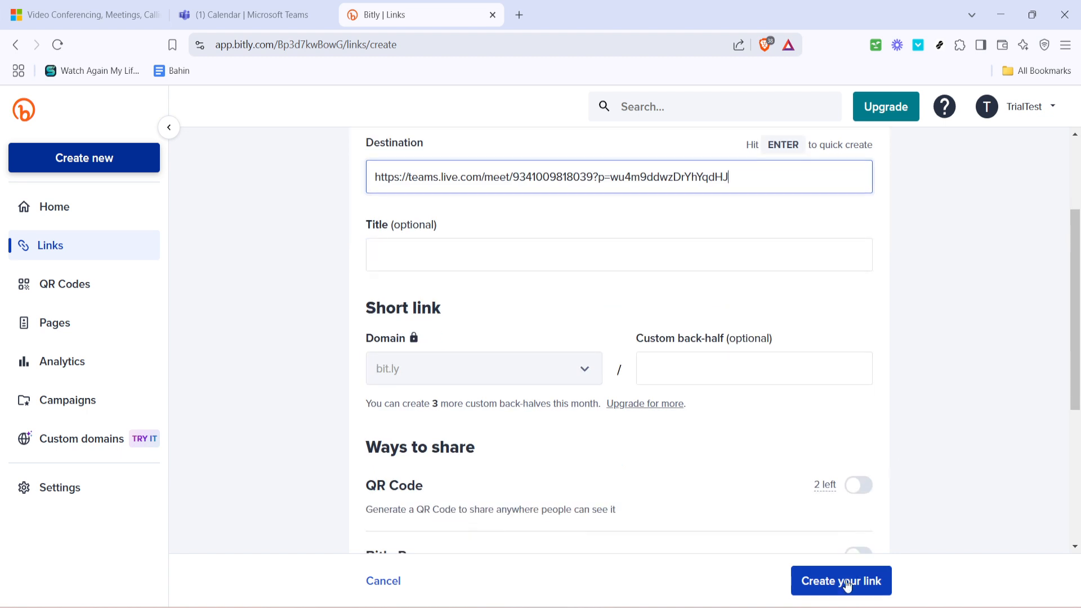
left_click(841, 580)
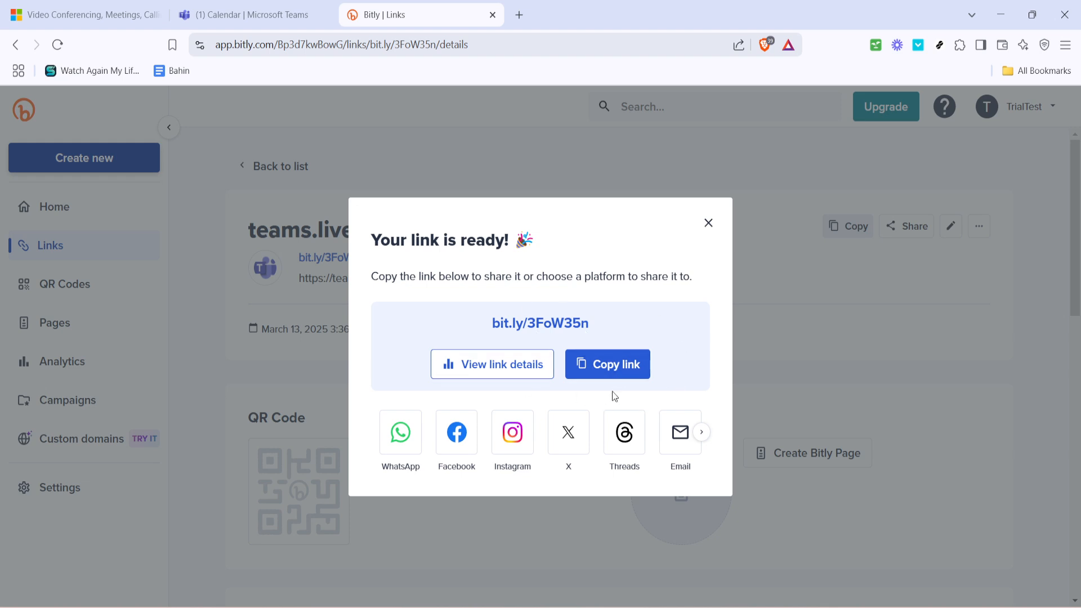
mouse_move(656, 352)
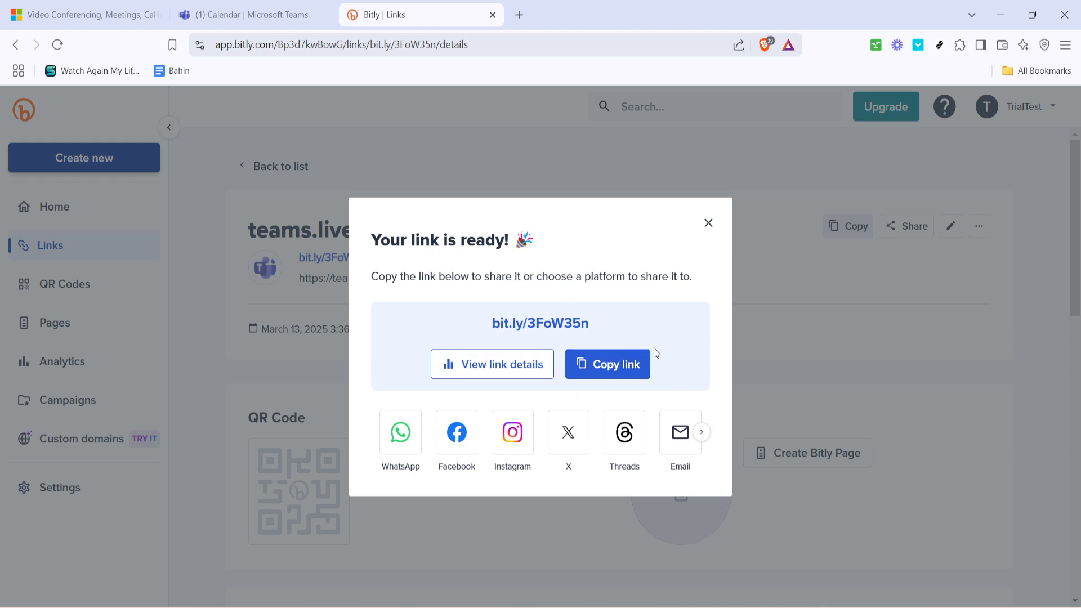